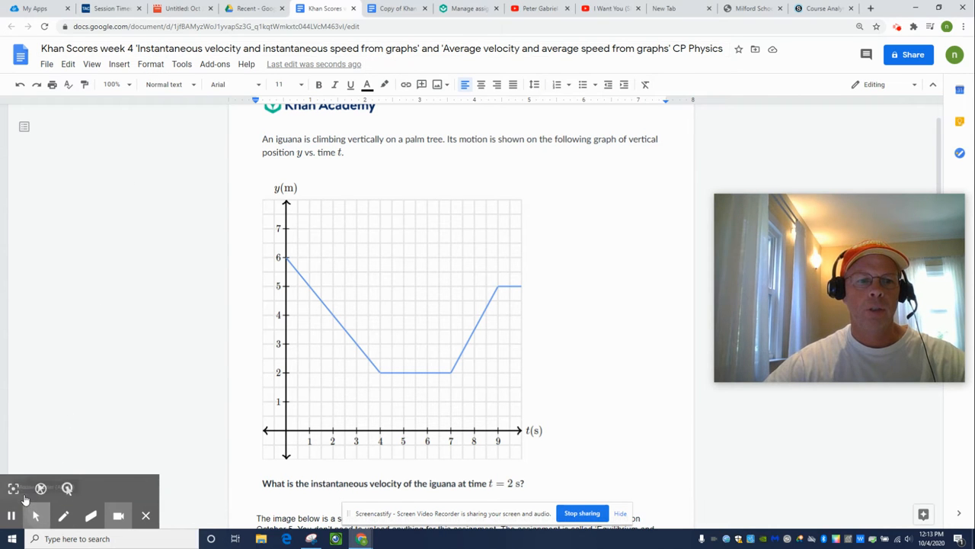
mouse_move(381, 58)
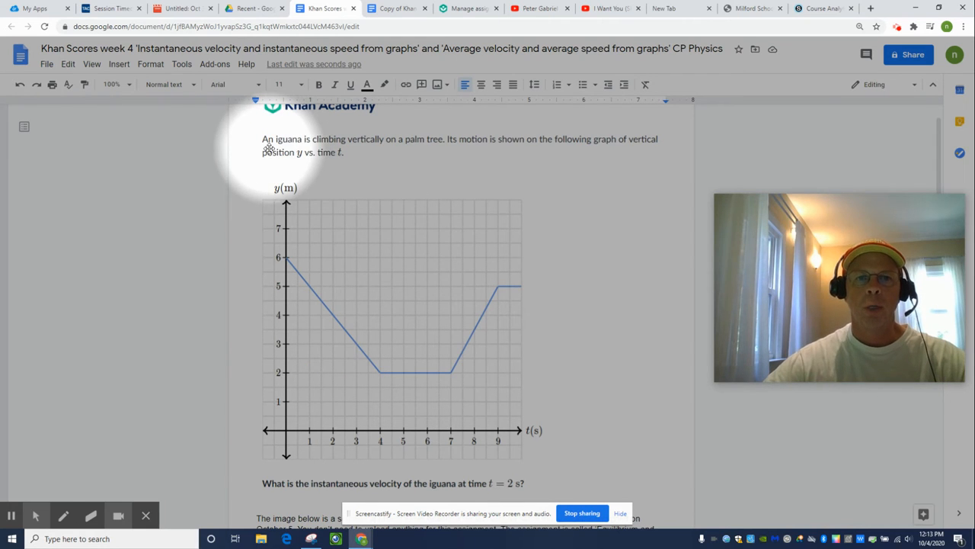
mouse_move(408, 152)
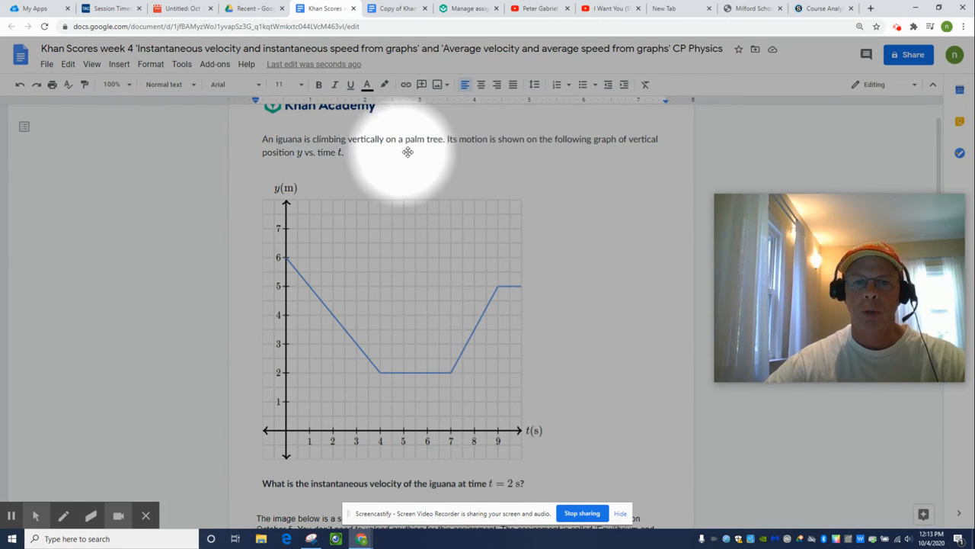
mouse_move(515, 152)
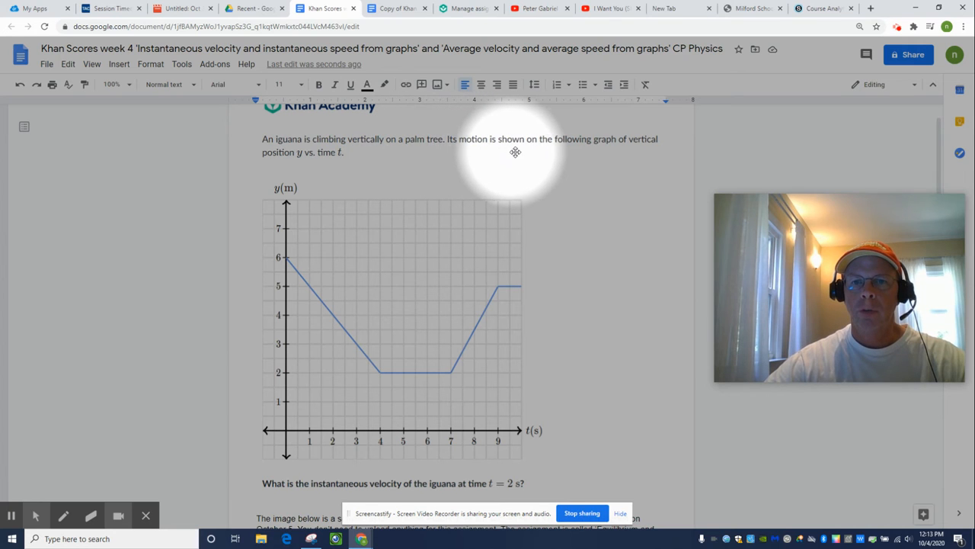
mouse_move(415, 171)
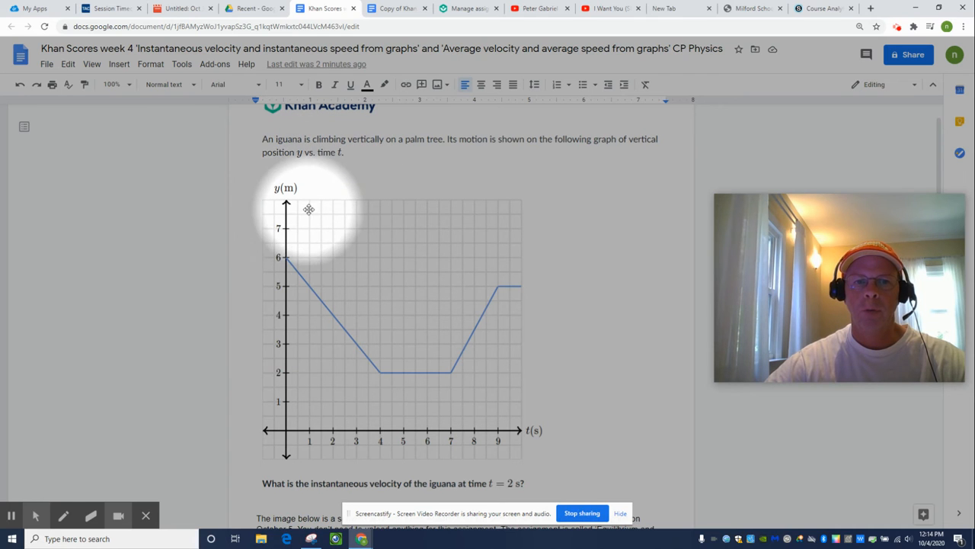
mouse_move(341, 295)
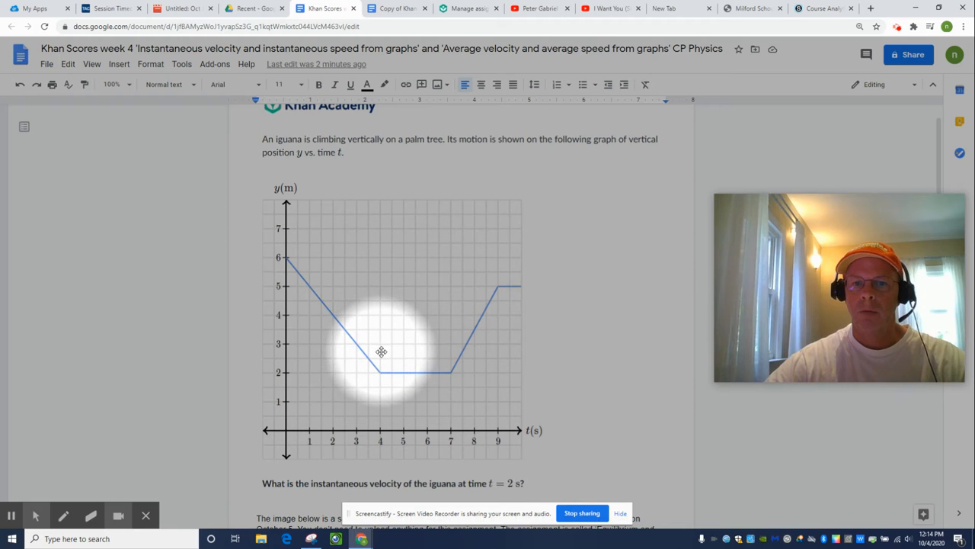
mouse_move(473, 306)
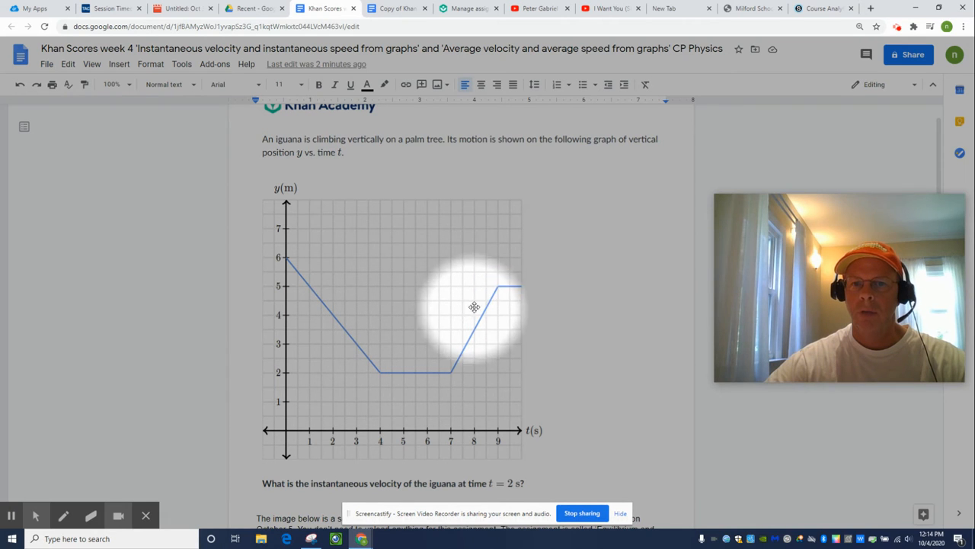
mouse_move(491, 280)
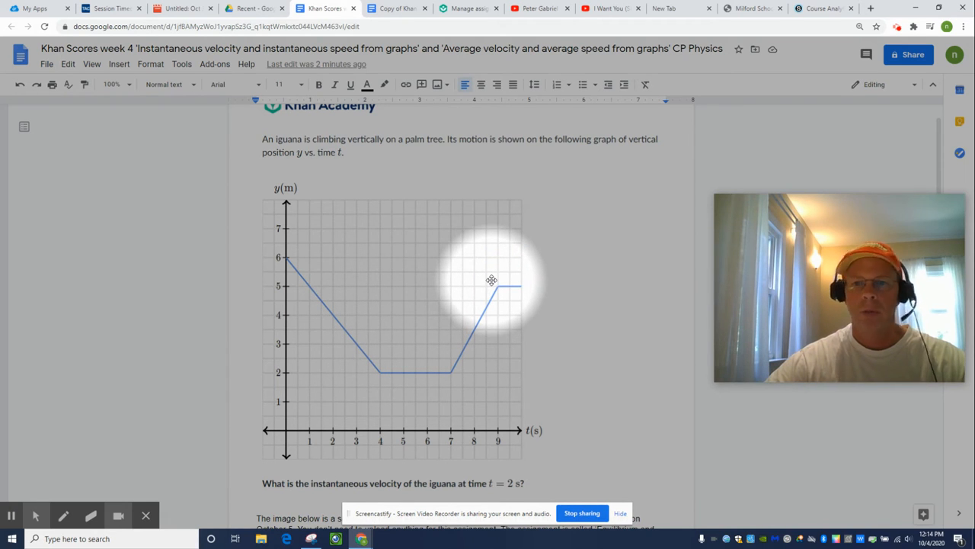
mouse_move(338, 281)
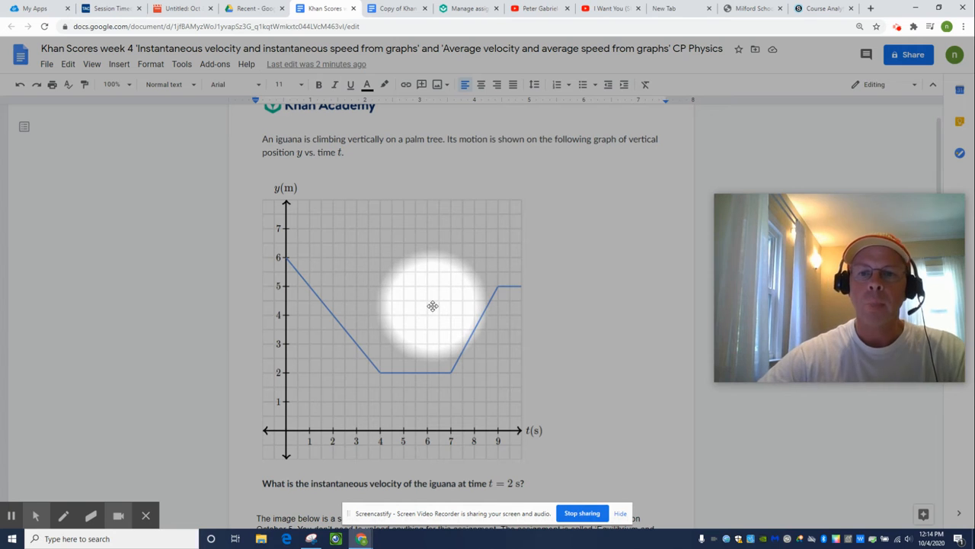
mouse_move(232, 206)
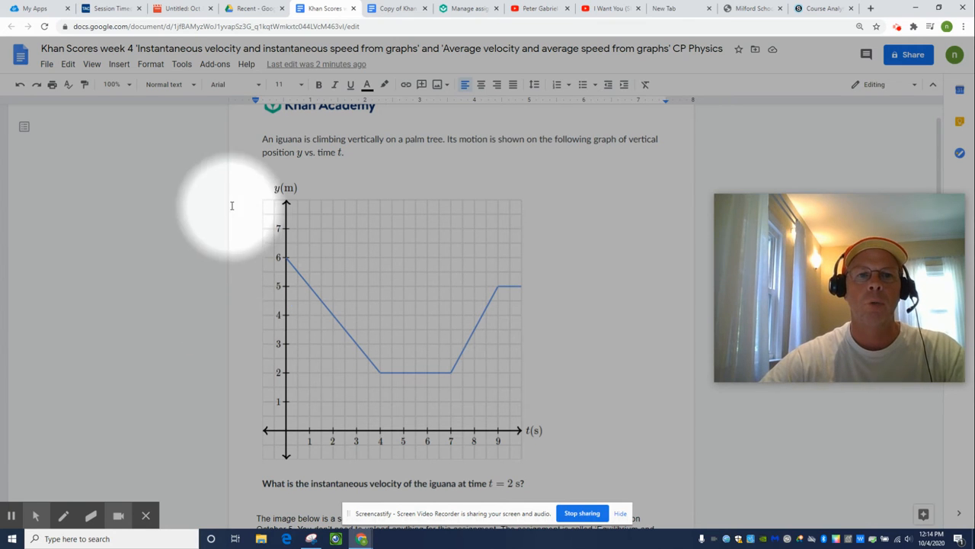
mouse_move(177, 416)
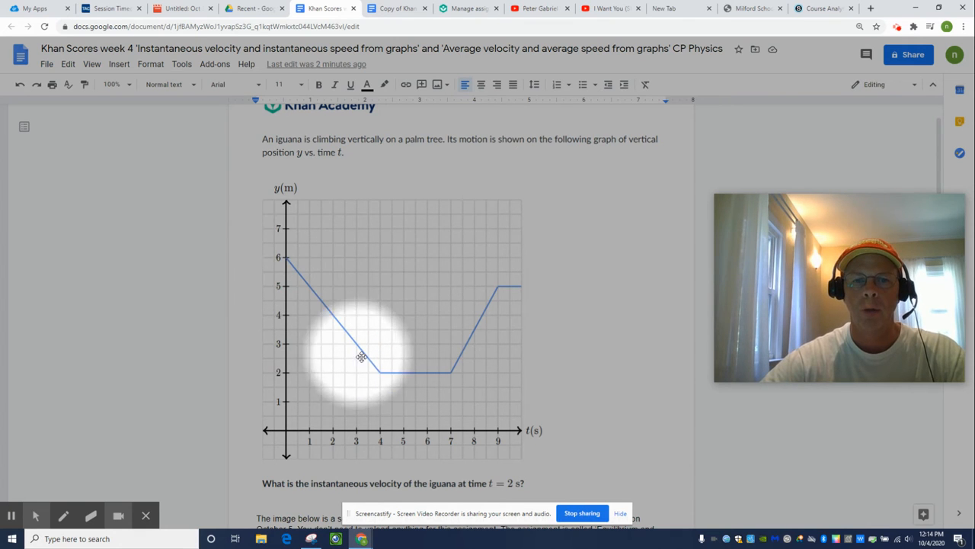
mouse_move(375, 373)
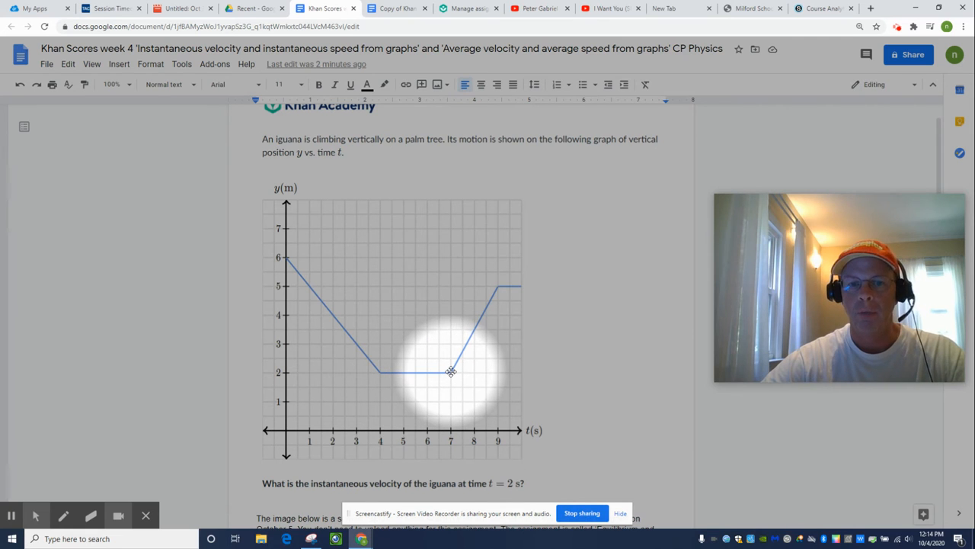
mouse_move(481, 313)
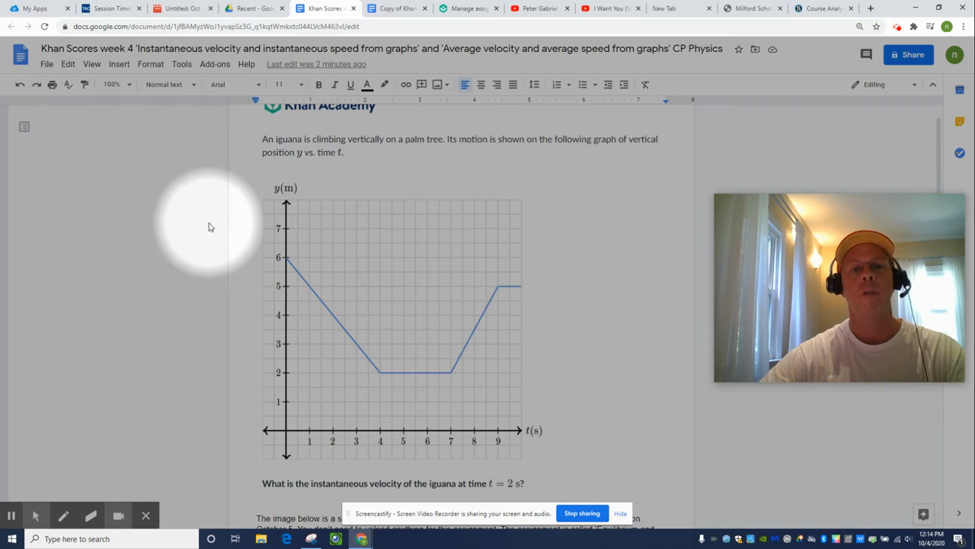
mouse_move(289, 490)
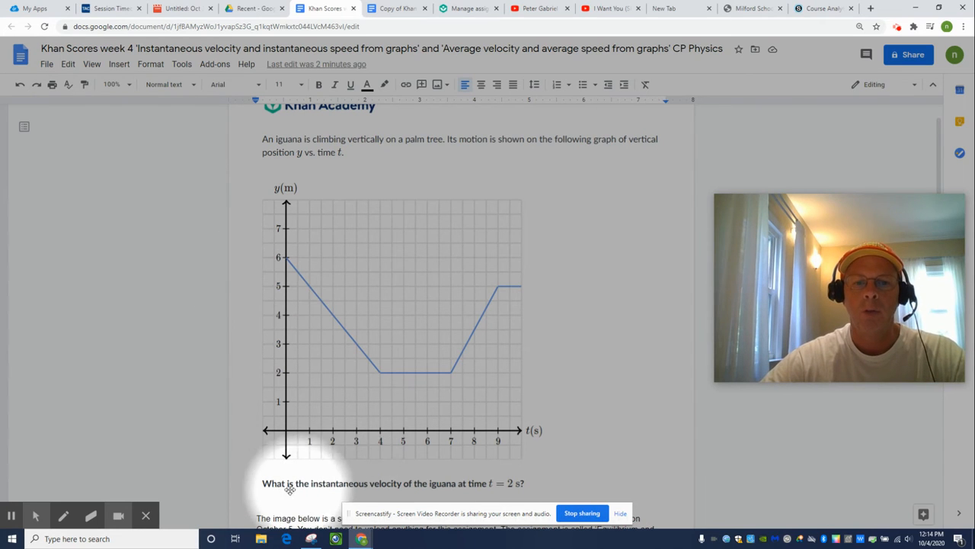
mouse_move(394, 490)
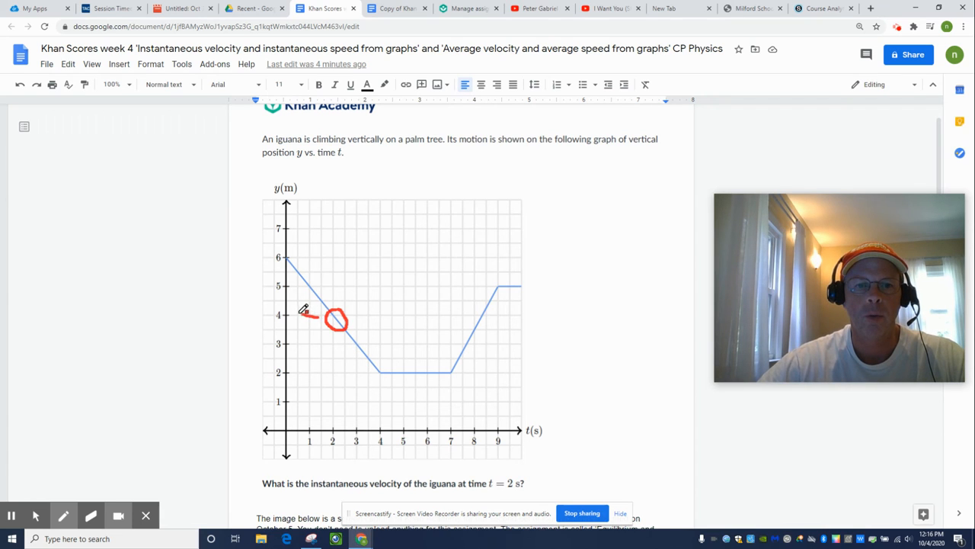
drag(307, 314, 333, 373)
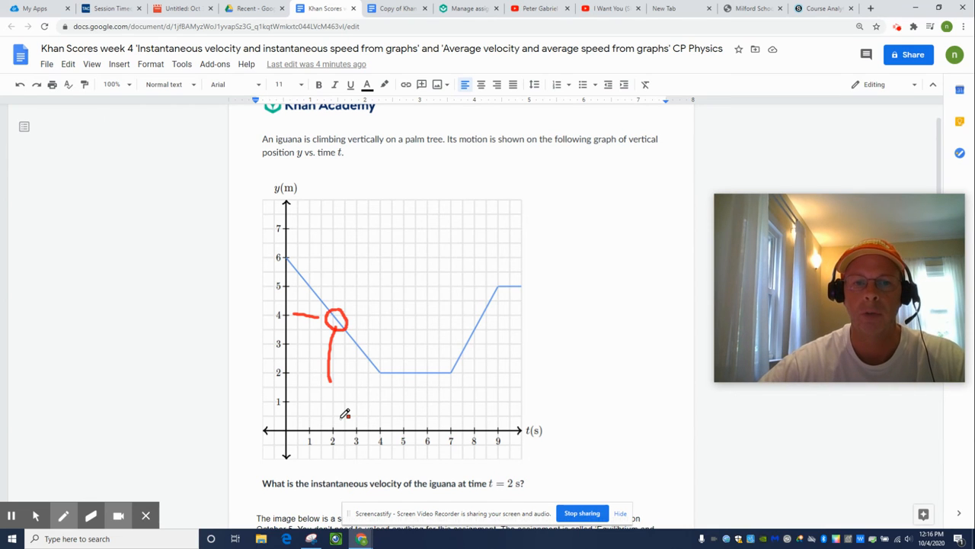
click(91, 515)
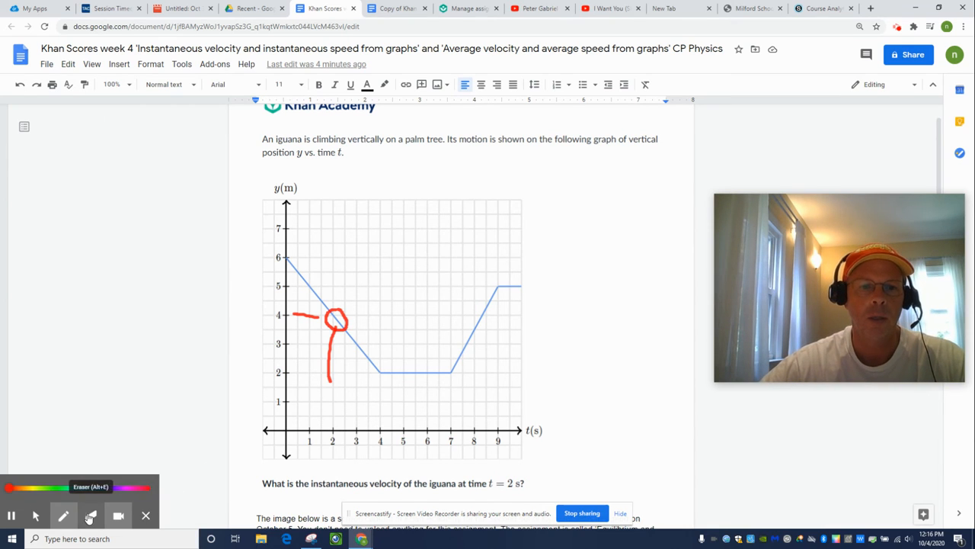
click(92, 515)
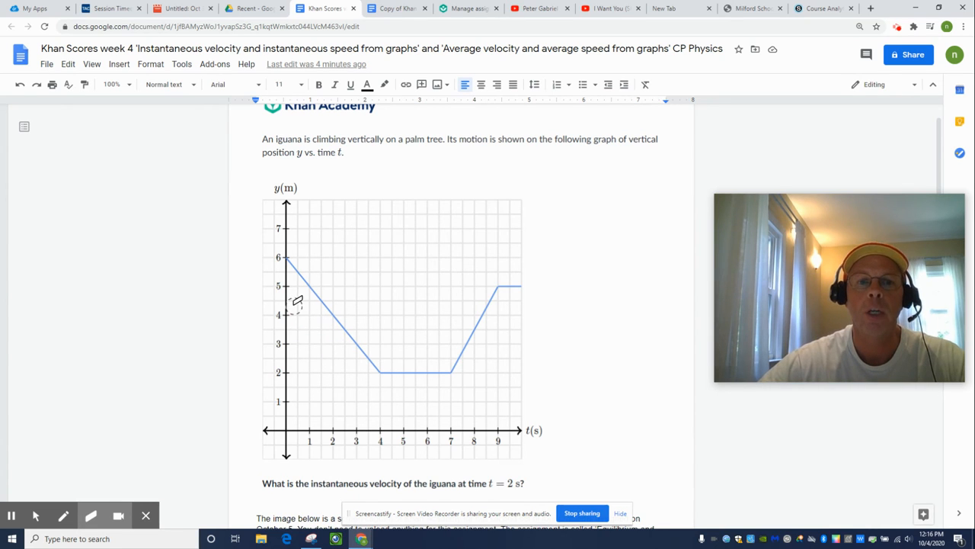
mouse_move(394, 347)
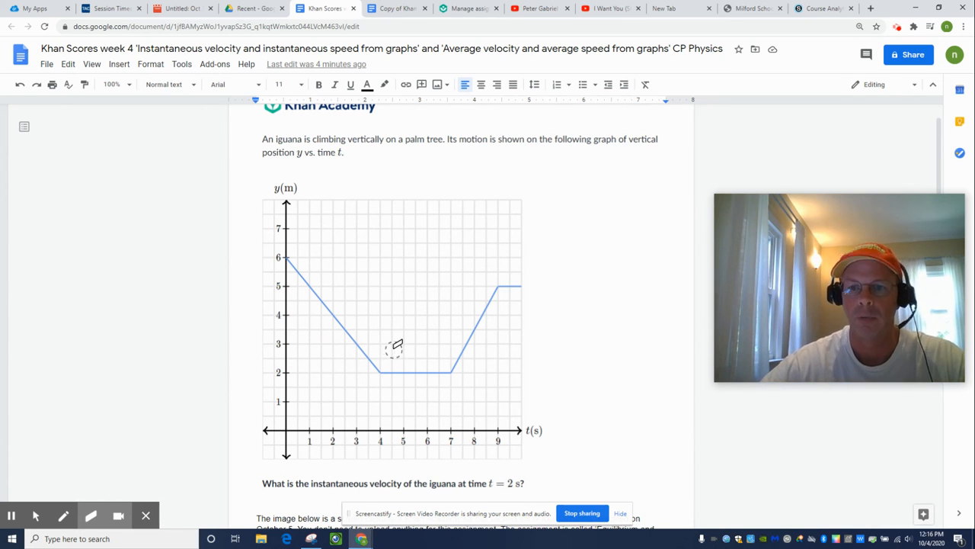
click(64, 515)
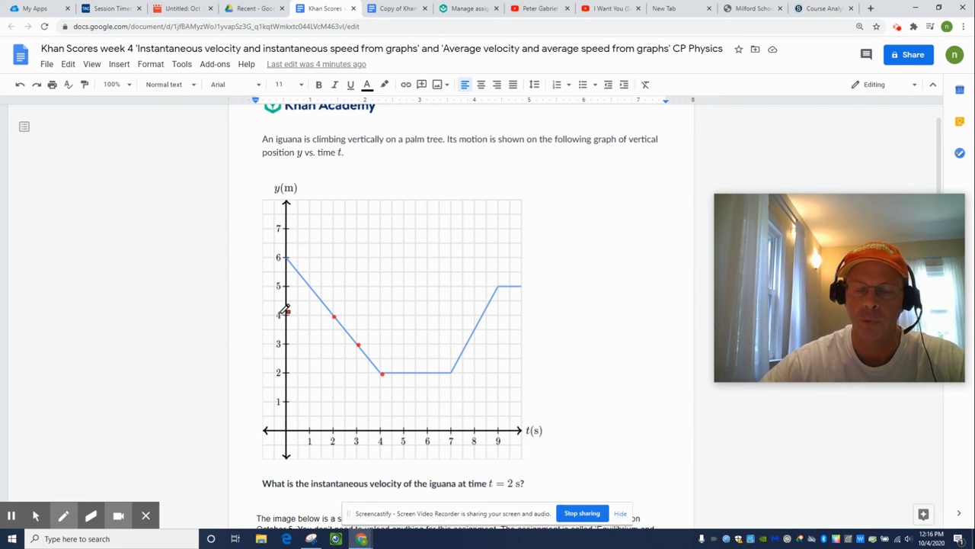
mouse_move(329, 417)
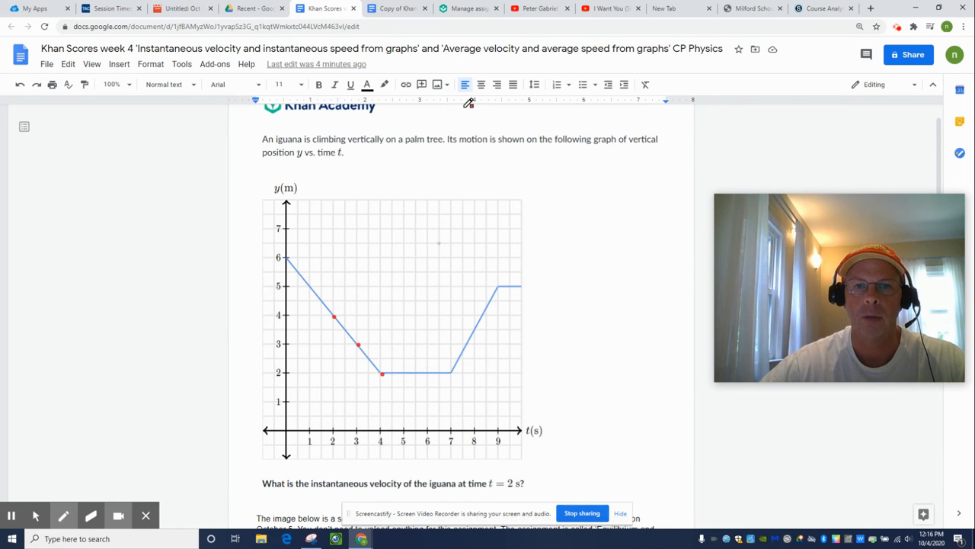
Switch to Khan Academy and start the 'Instantaneous velocity and instantaneous speed from graphs' exercise.
click(470, 9)
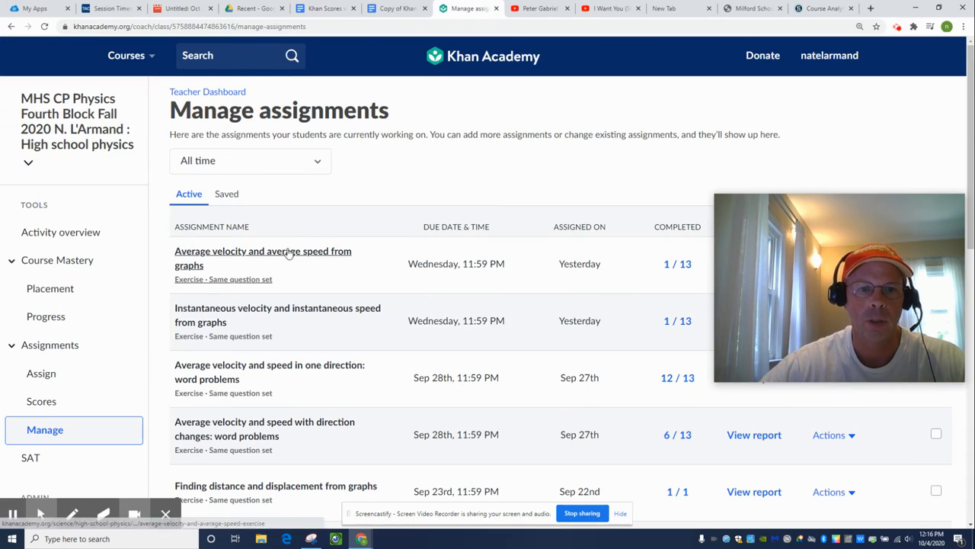
mouse_move(288, 251)
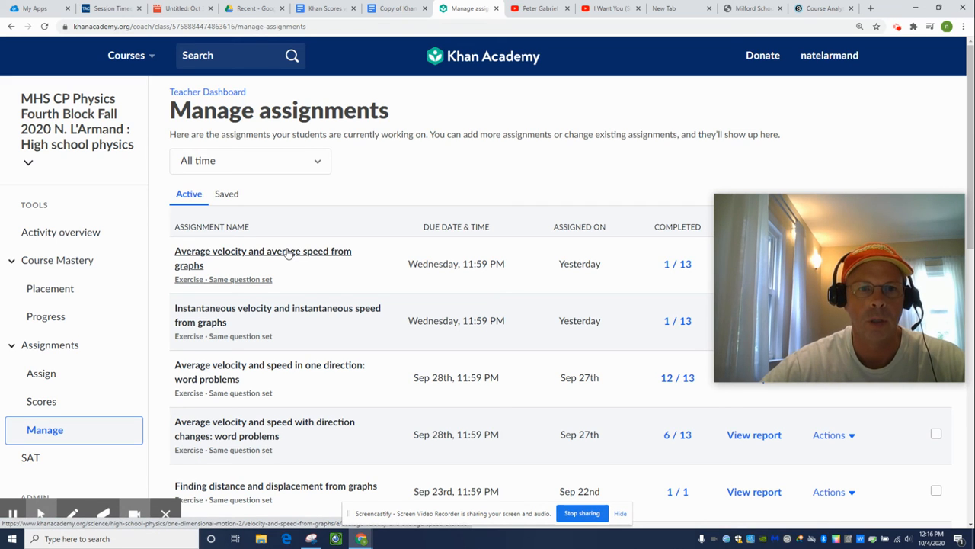
click(277, 314)
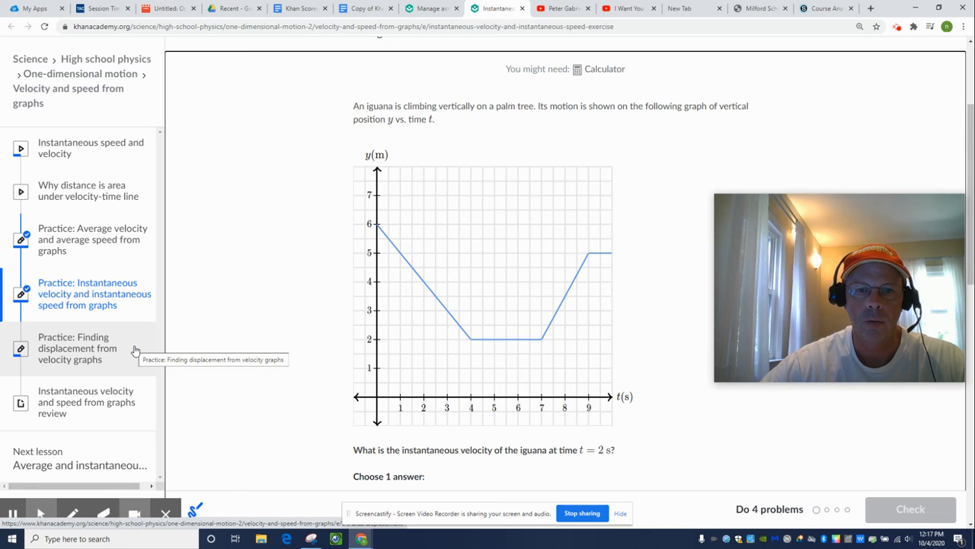
Scroll the exercise down to reveal the four answer choices for the iguana's velocity at t = 2 s.
scroll(down, 3)
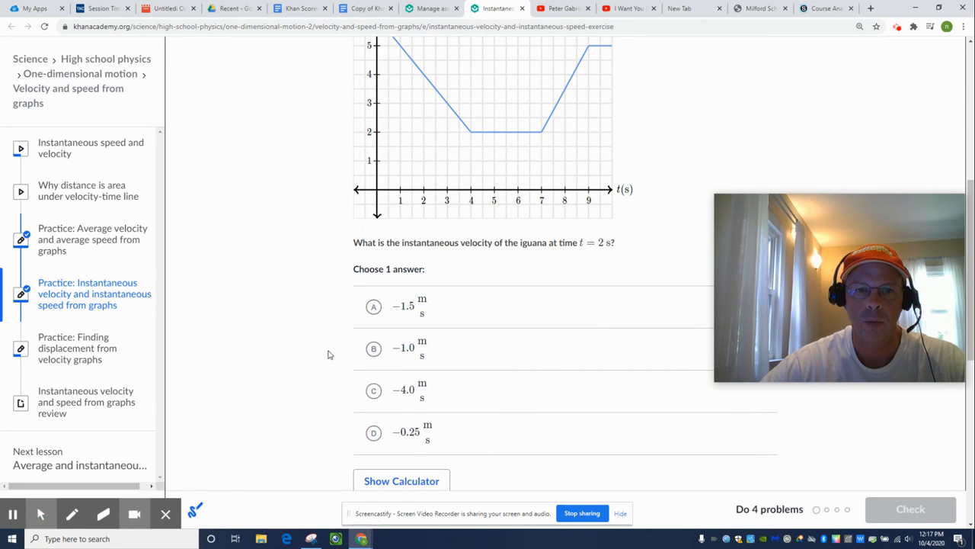
scroll(down, 3)
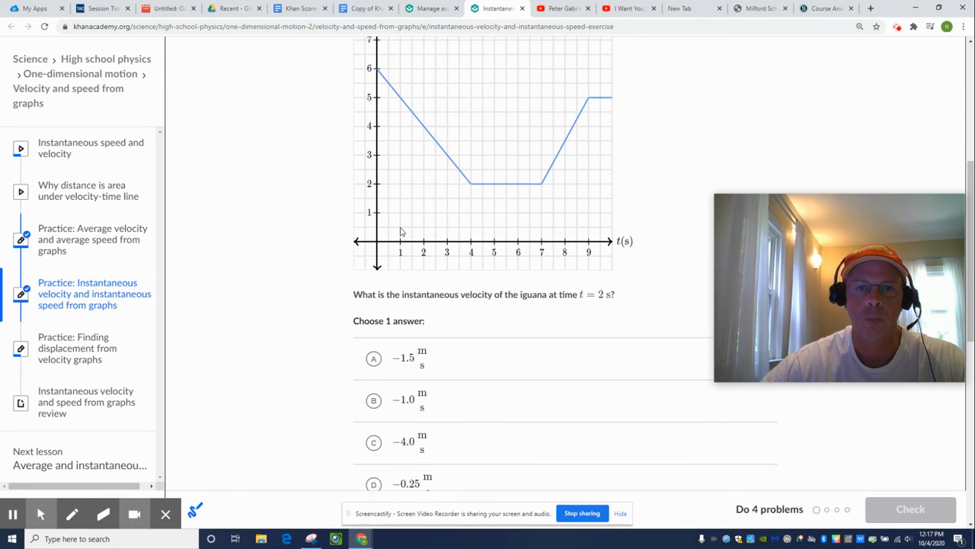
mouse_move(430, 456)
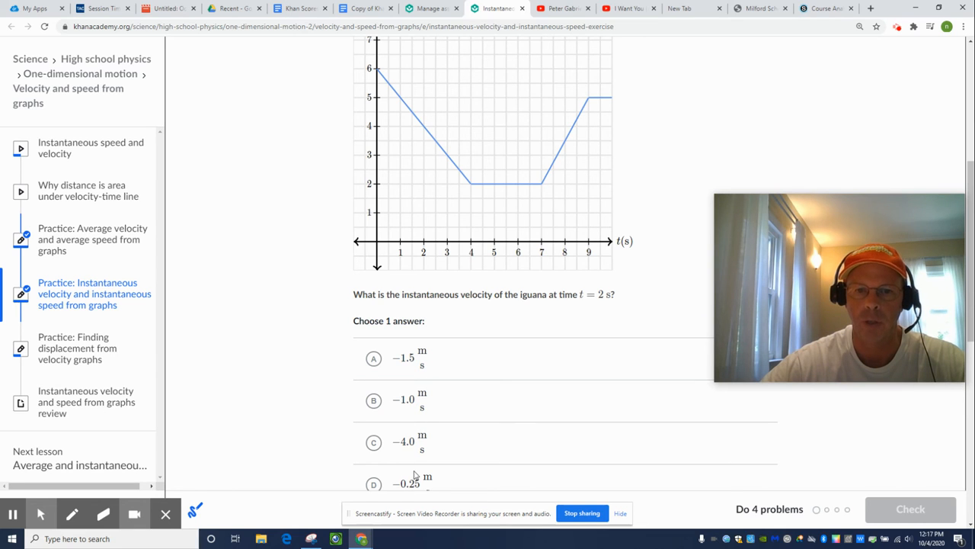
mouse_move(183, 448)
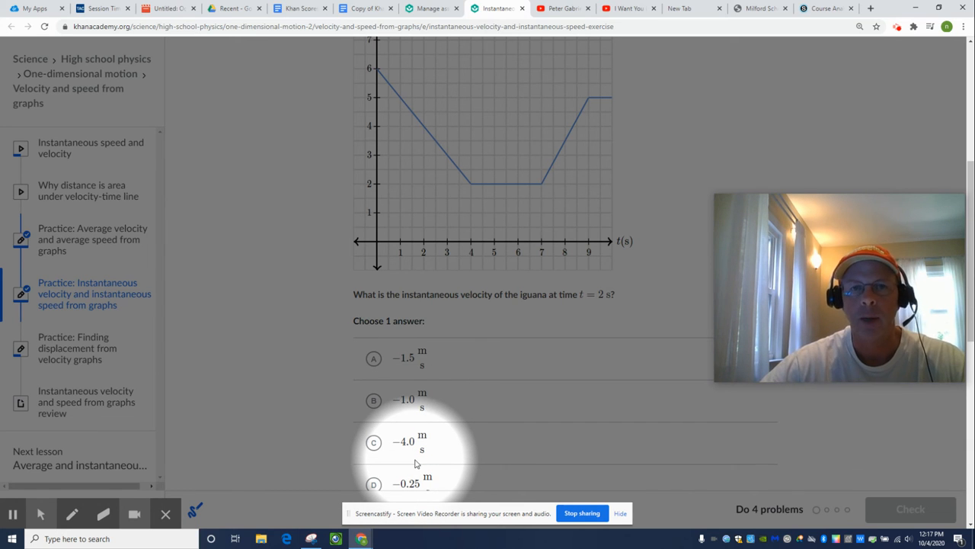
mouse_move(366, 9)
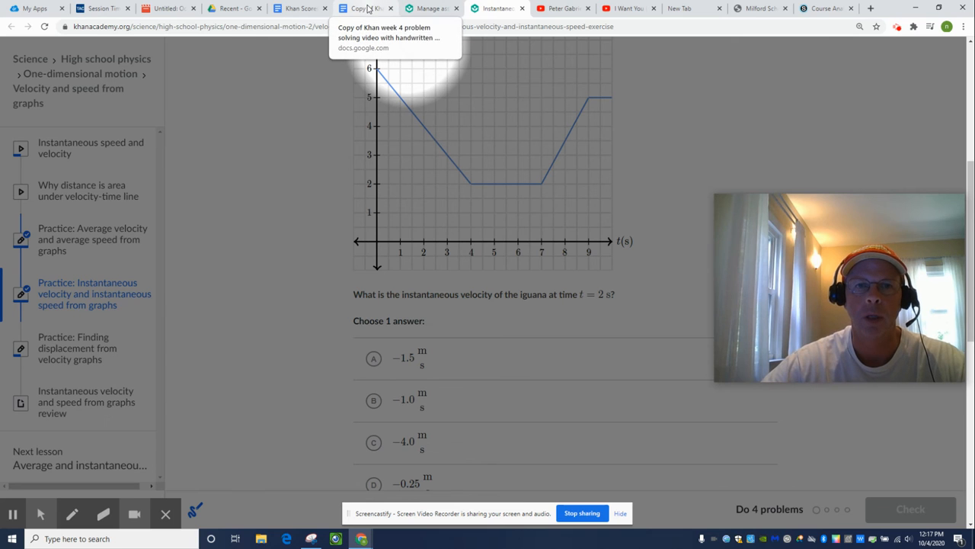
Return to the Google Doc and move down toward the handwritten notes on the iguana graph.
click(365, 9)
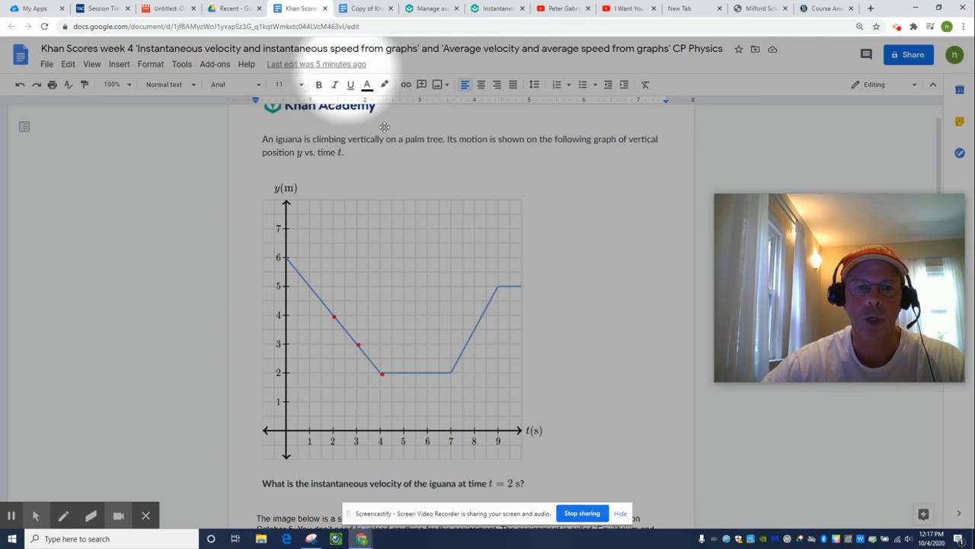
mouse_move(36, 515)
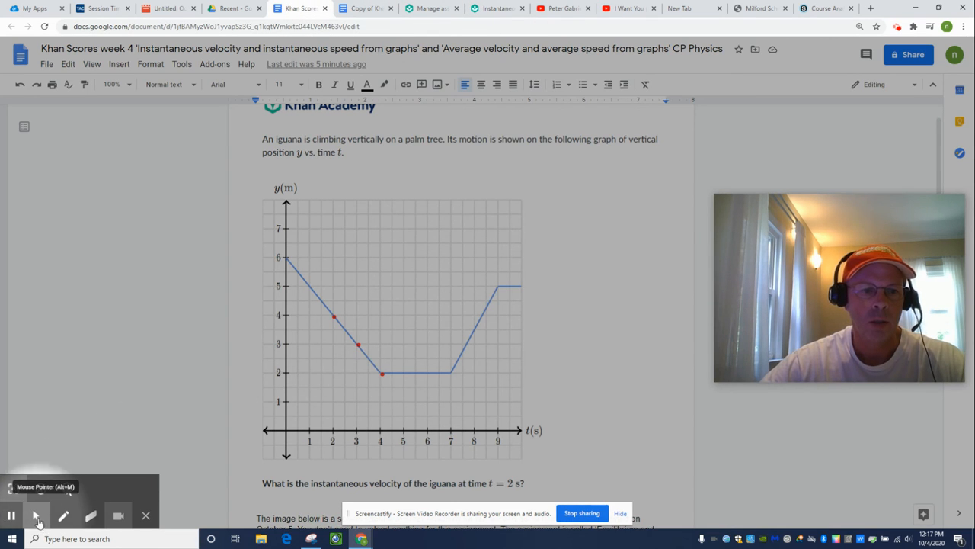
click(36, 515)
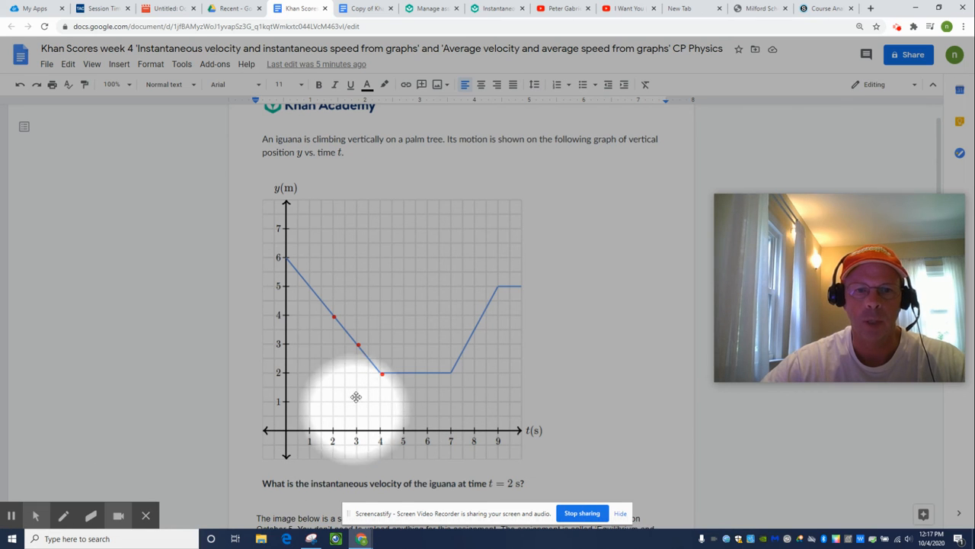
mouse_move(353, 357)
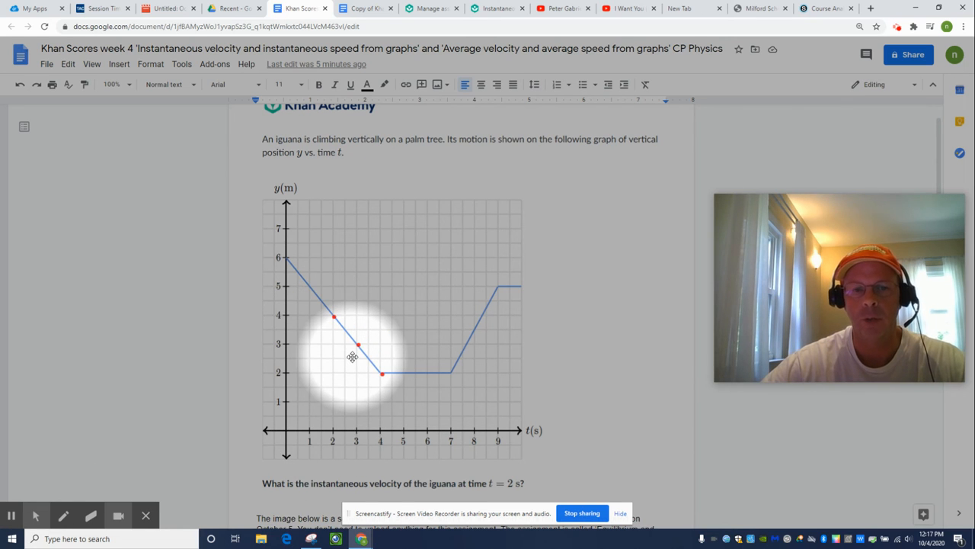
mouse_move(326, 315)
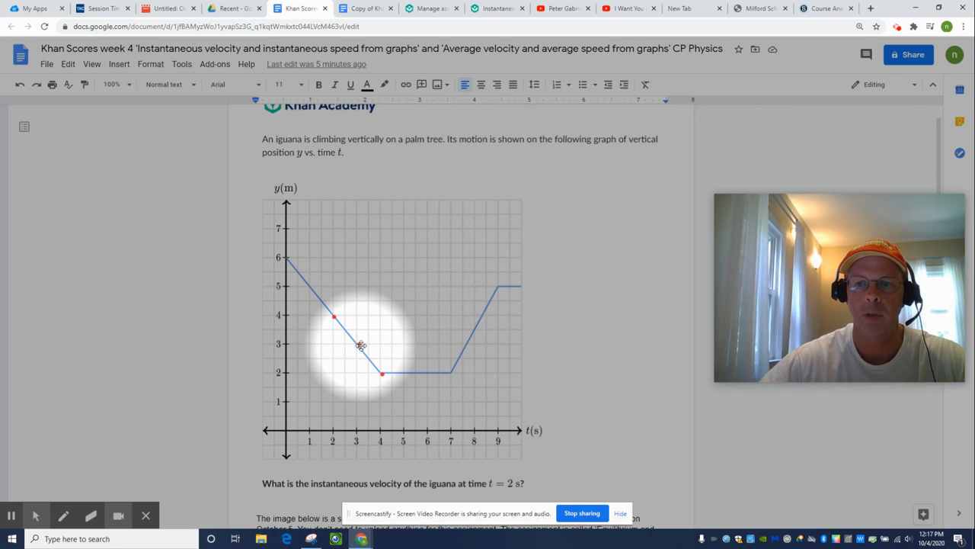
mouse_move(305, 287)
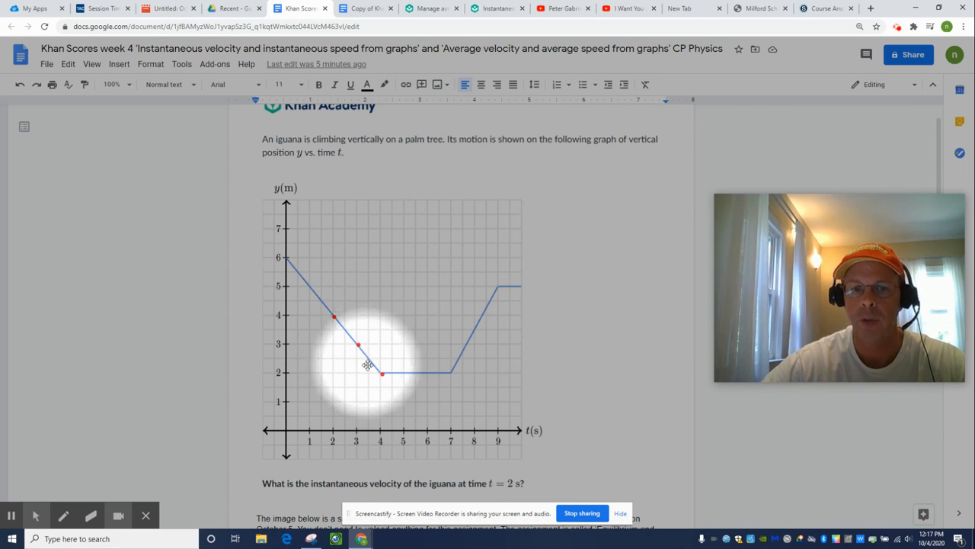
mouse_move(323, 289)
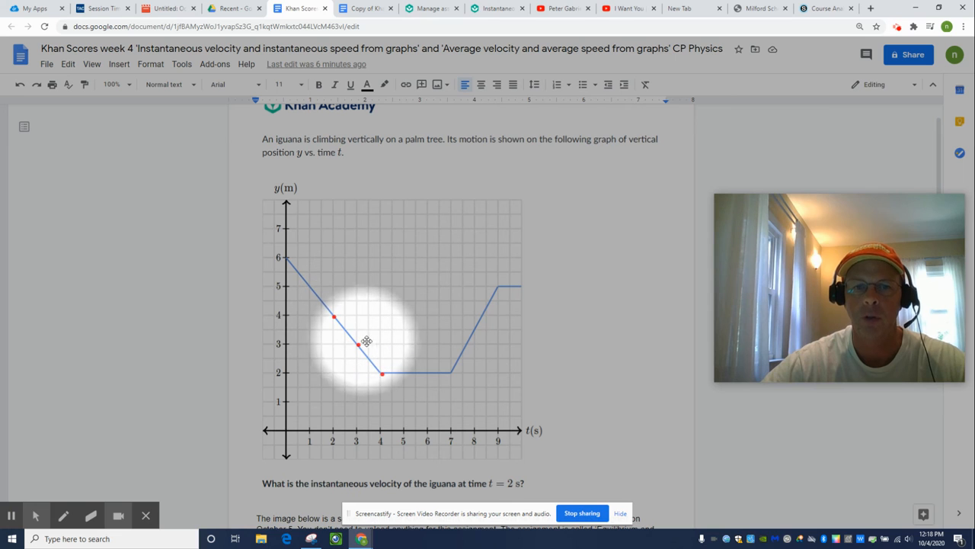
mouse_move(337, 338)
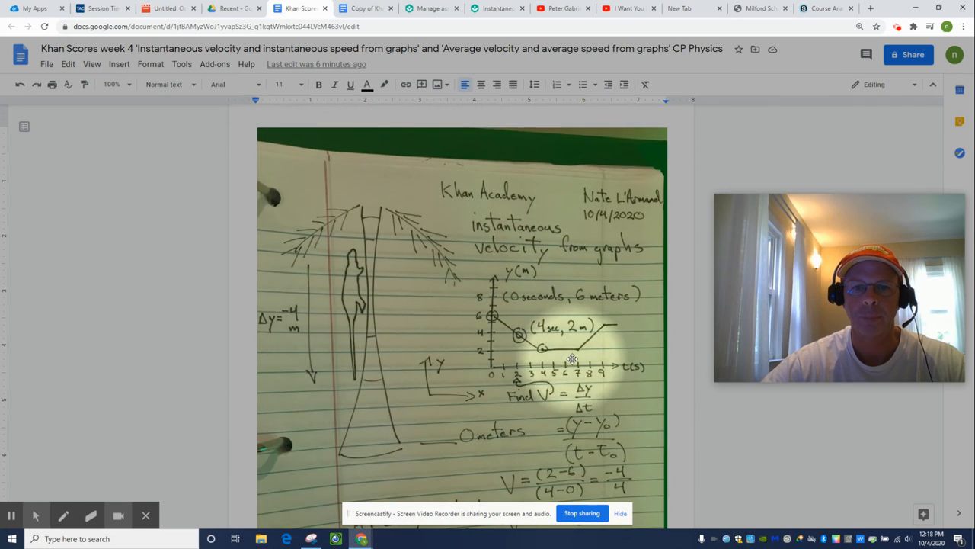
Scroll to the end of the handwritten solution: v = (2−6)/(4−0) = −1 m/s for t = 0 to 4 s.
scroll(down, 3)
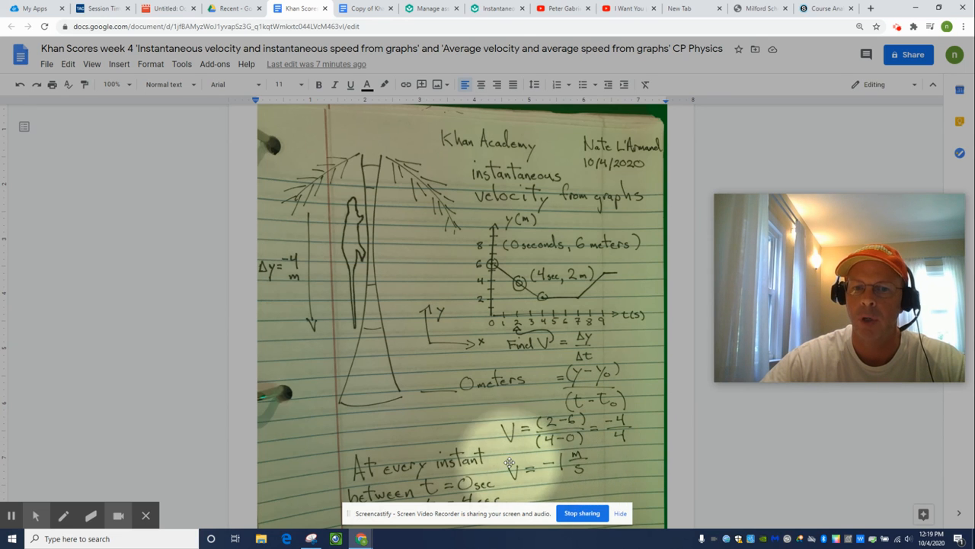
scroll(down, 3)
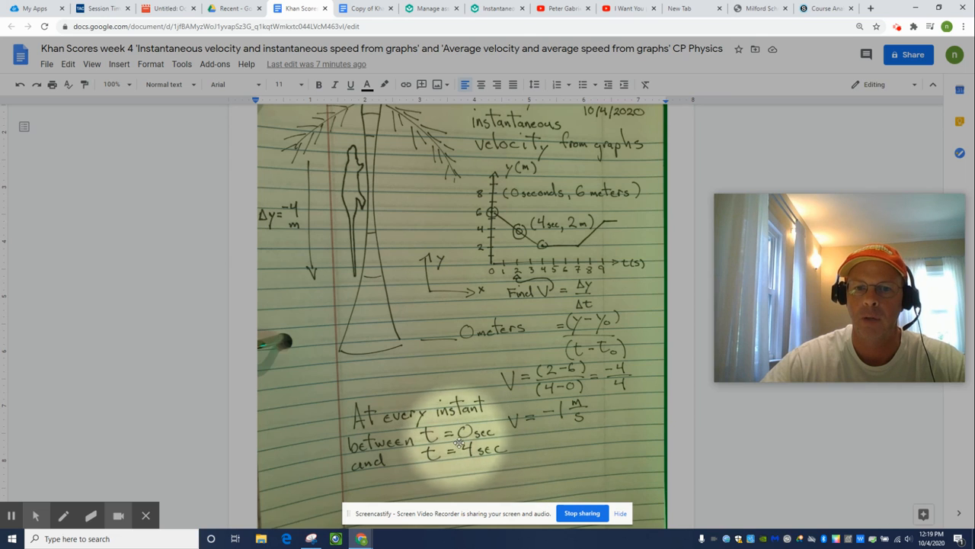